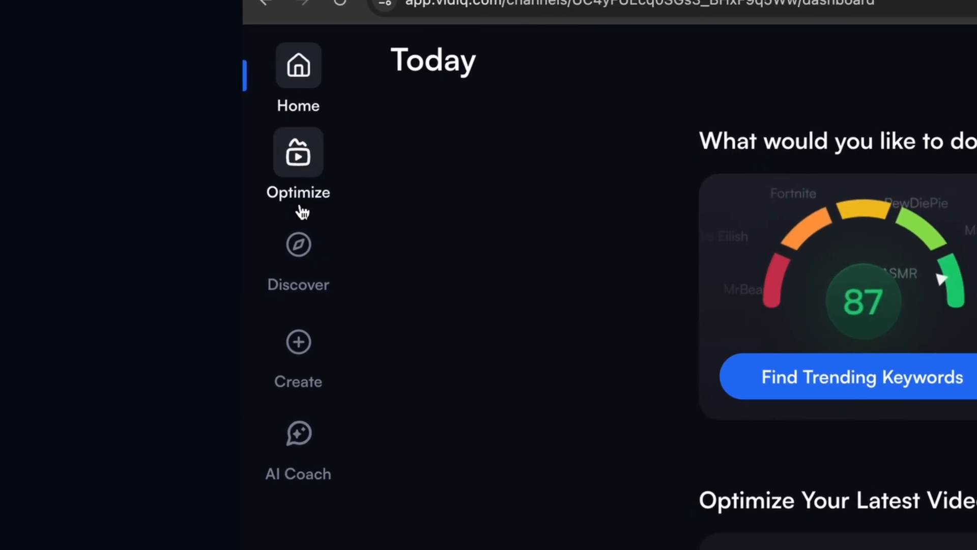
# Open the Optimize section listing each video's title and thumbnail scores, and browse the grid
pyautogui.click(298, 245)
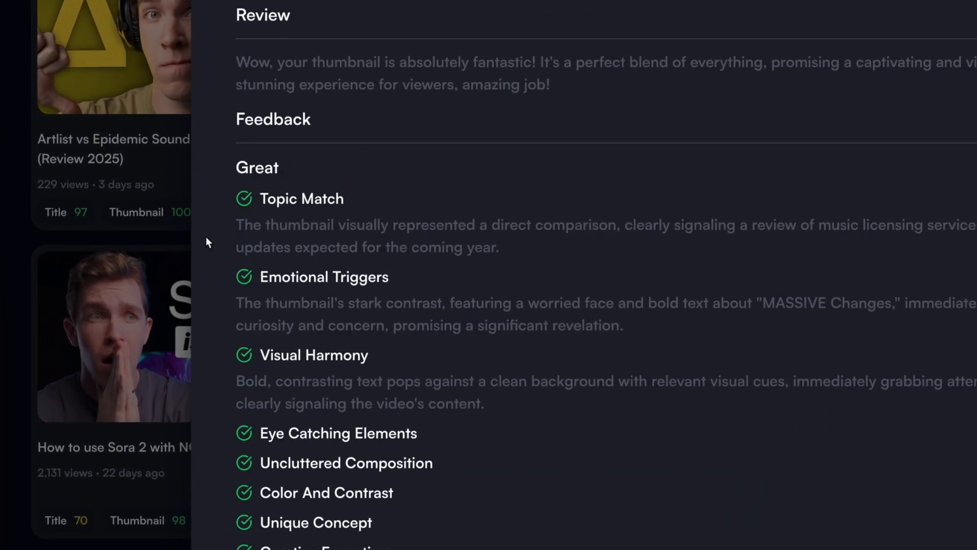
pyautogui.scroll(-3)
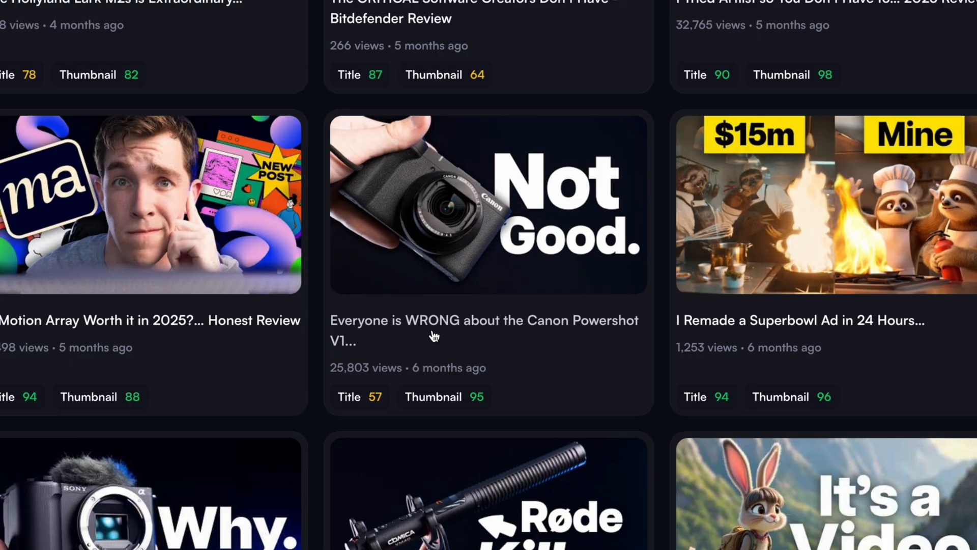
# Open the Canon Powershot V1 video's optimization details and generate three suggested higher-scoring titles
pyautogui.click(487, 203)
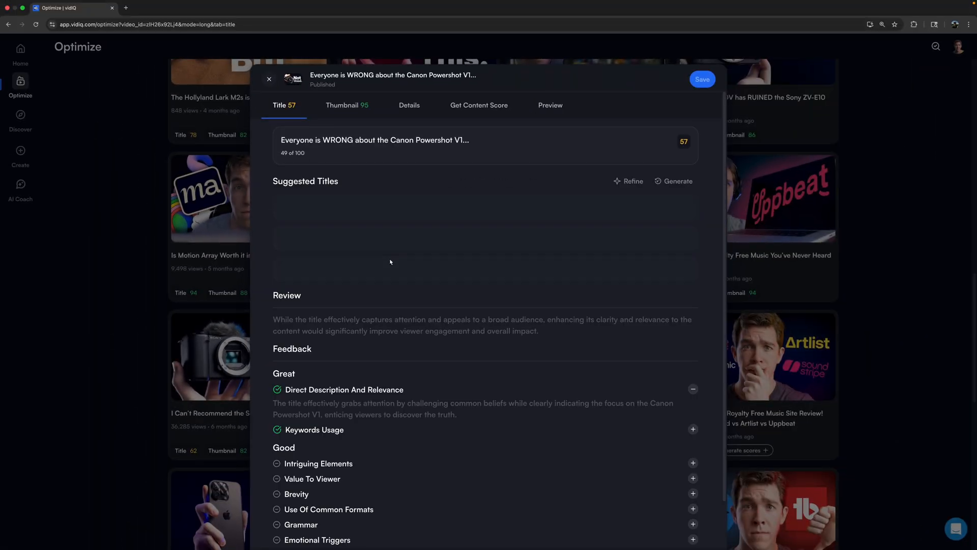
pyautogui.click(673, 181)
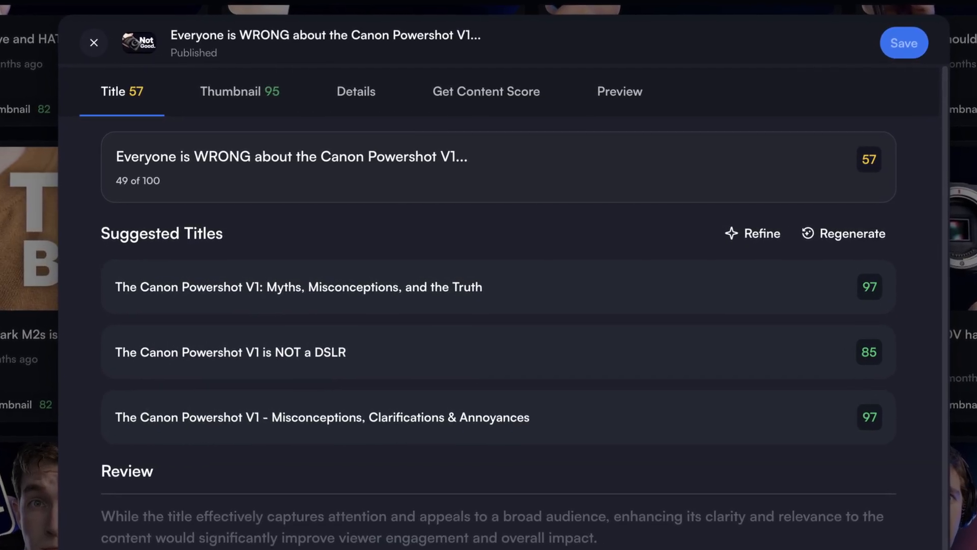
pyautogui.click(93, 43)
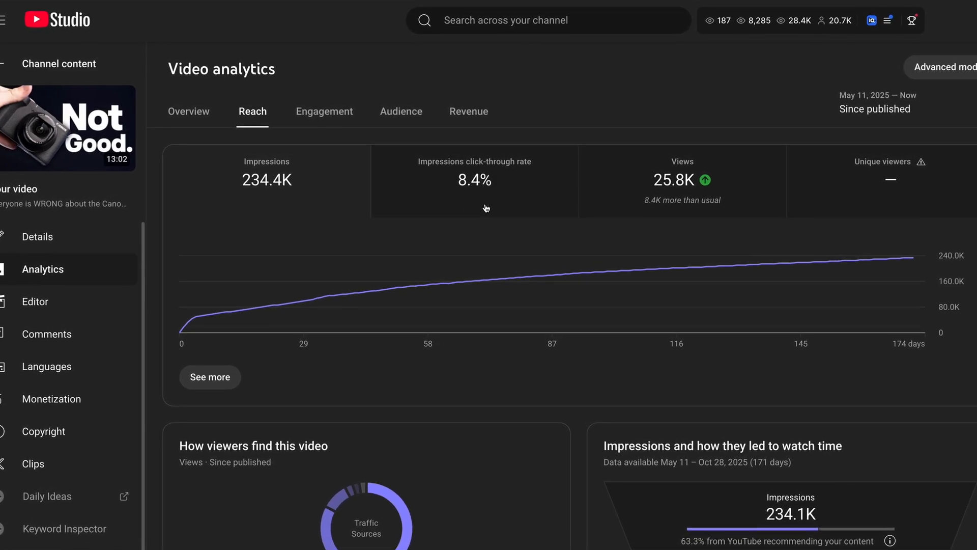
# Review the Canon video's Reach analytics: 234.4K impressions, 8.4% click-through rate, 25.8K views
pyautogui.scroll(-3)
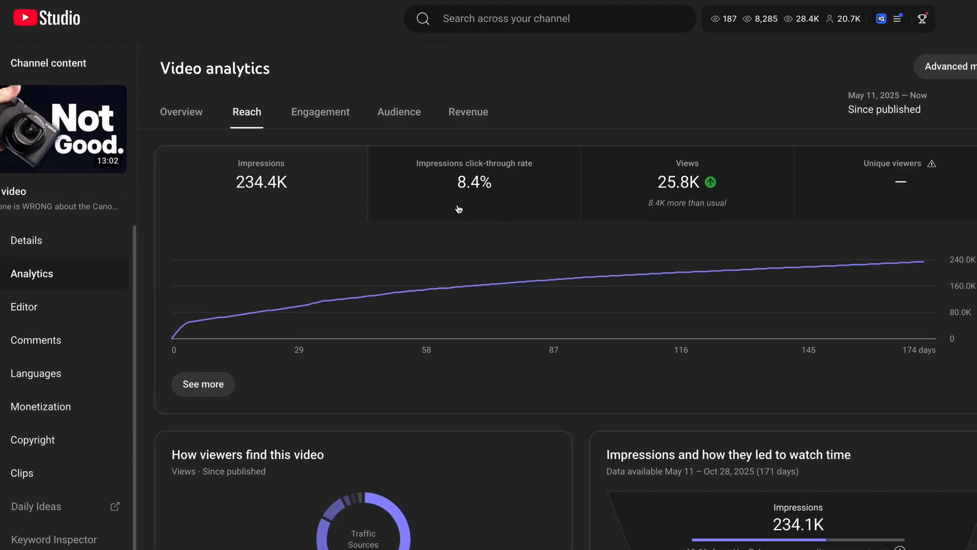
pyautogui.click(311, 48)
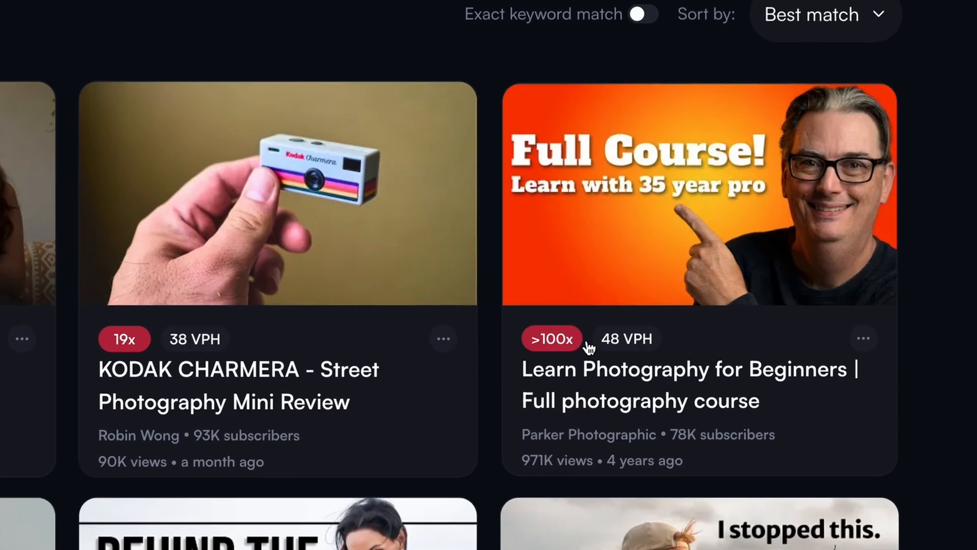
# In Outliers, remix the >100x photography course video's title, leading to the daily ideas feed
pyautogui.scroll(-3)
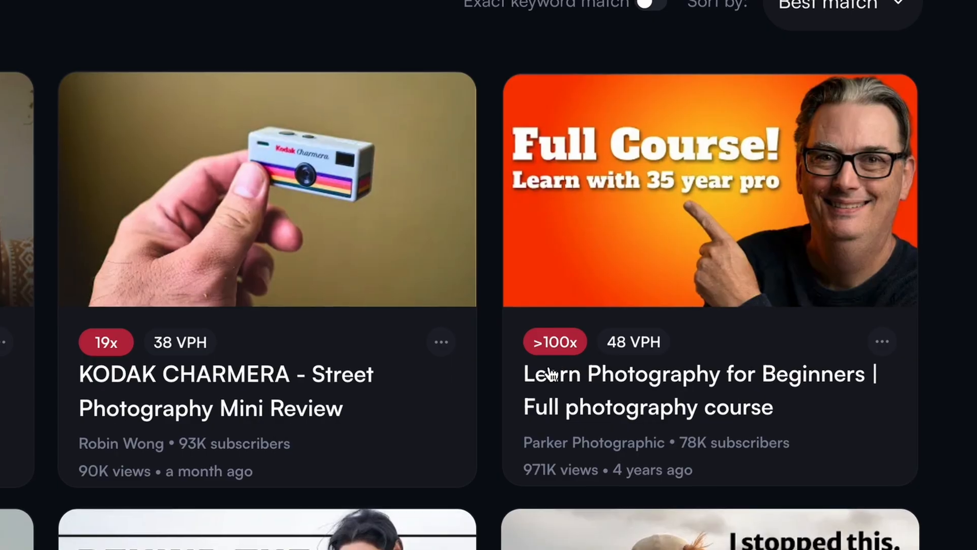
pyautogui.click(881, 342)
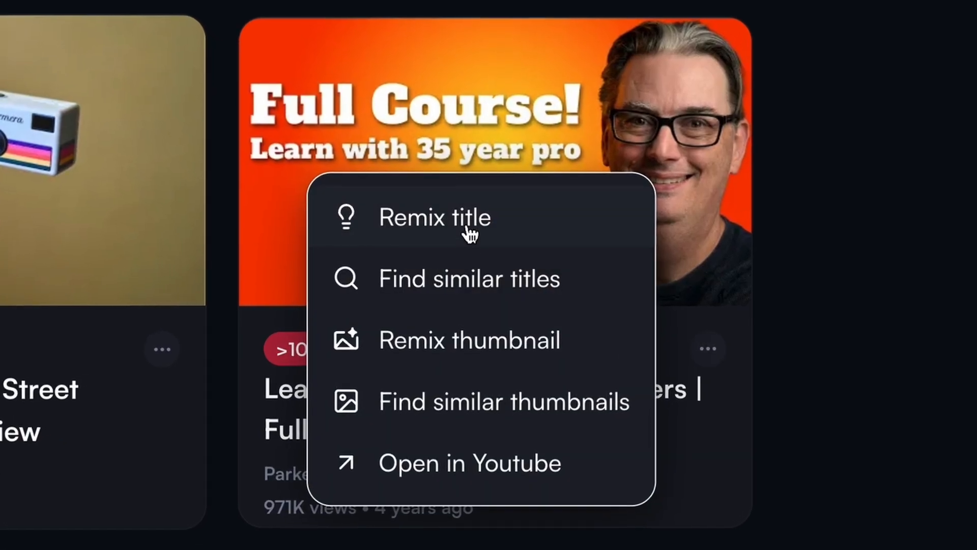
pyautogui.click(434, 217)
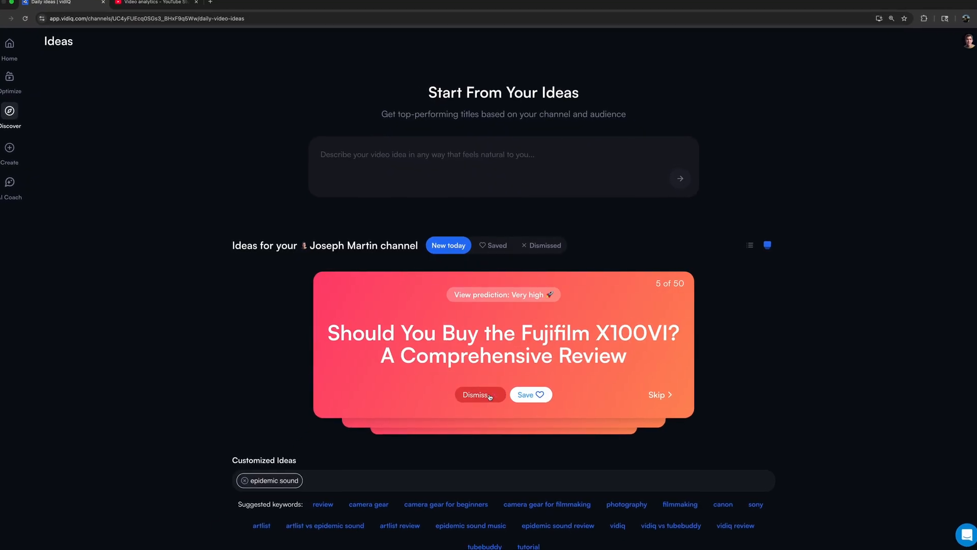
# Dismiss the Fujifilm X100VI idea and review top videos, top channels and best times to post
pyautogui.click(530, 394)
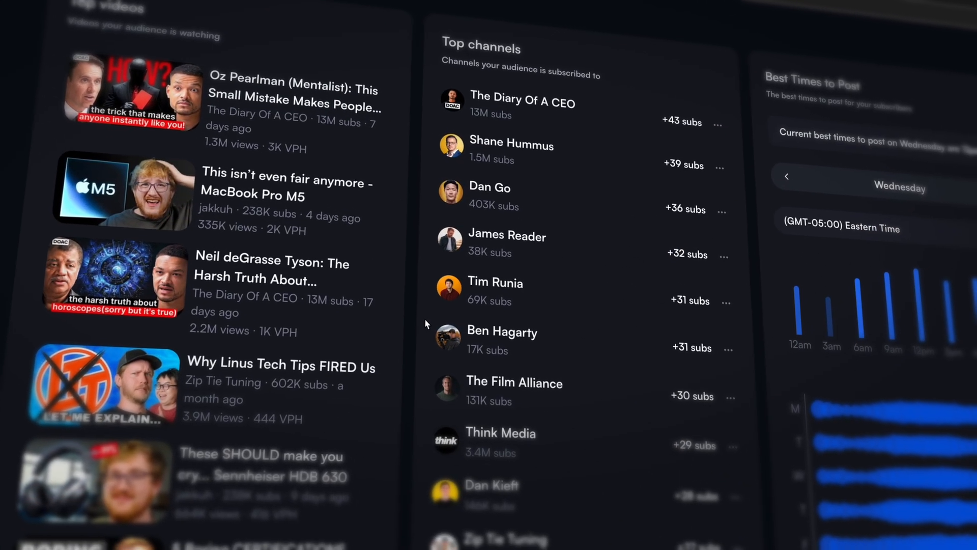
pyautogui.scroll(-3)
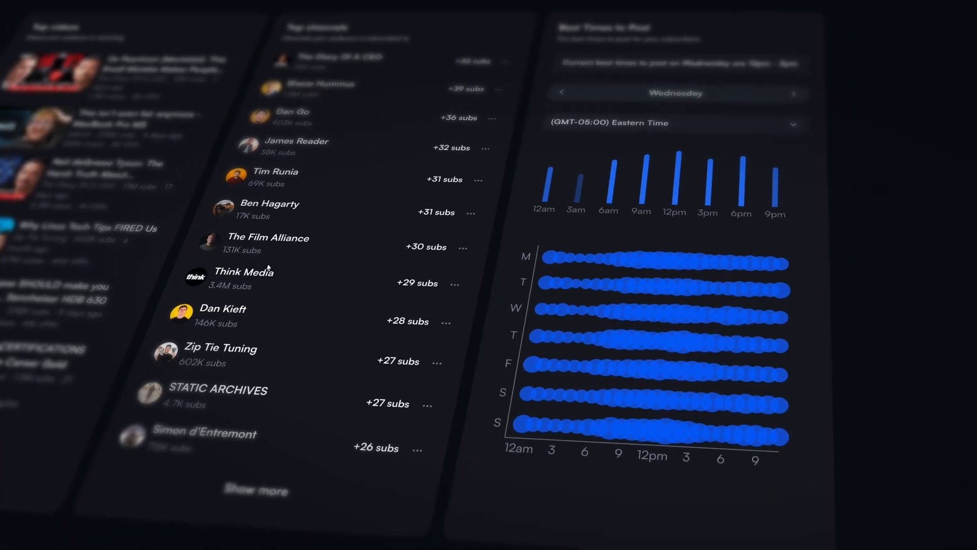
pyautogui.click(240, 69)
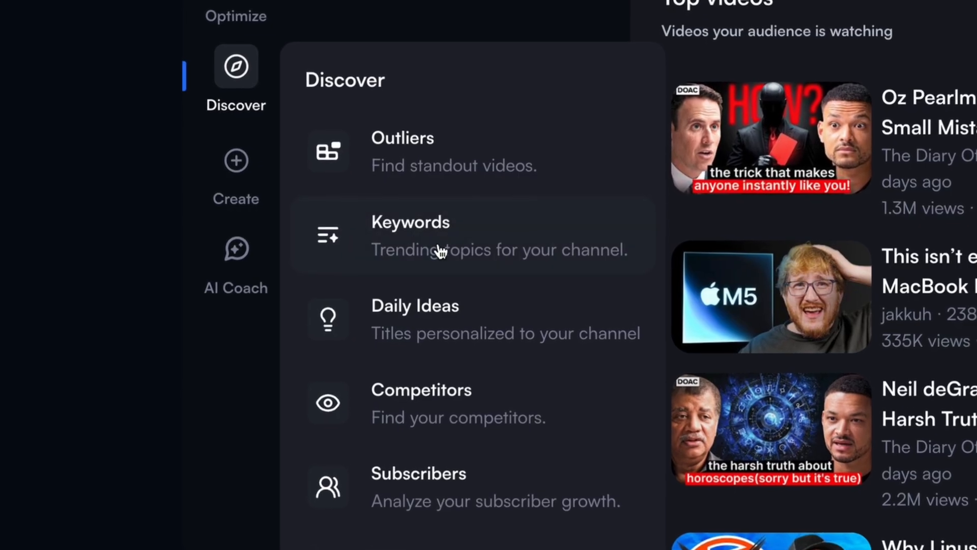
# Open the Keywords tool and list this month's rising keywords, led by 'gravity hazbin hotel'
pyautogui.click(410, 235)
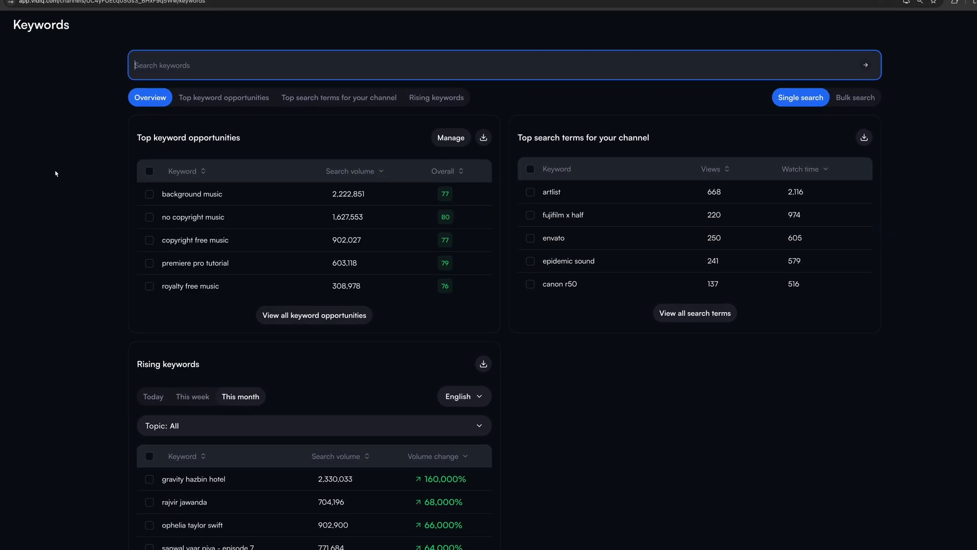
pyautogui.click(437, 98)
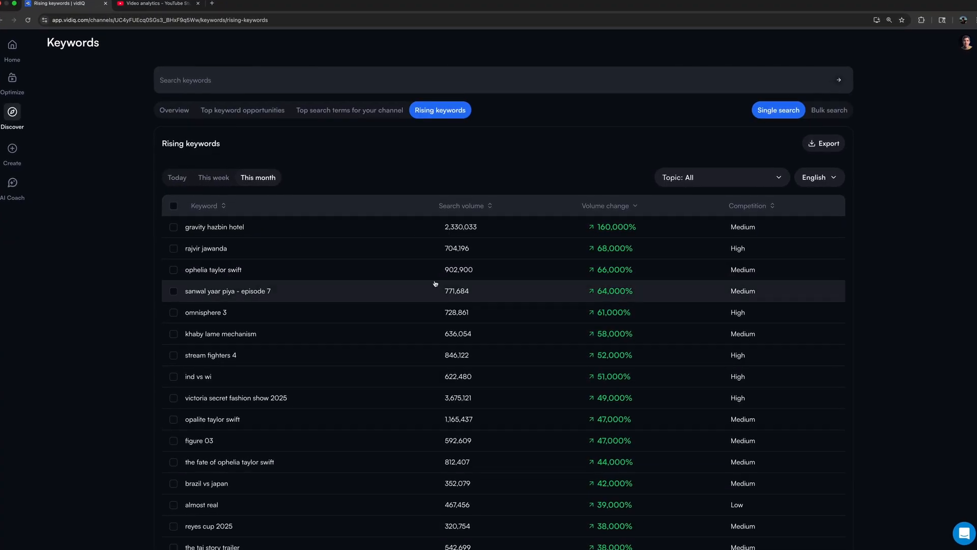
# Show the channel's top search terms and keyword opportunities, checking the 'artlist ai' search trend
pyautogui.click(348, 110)
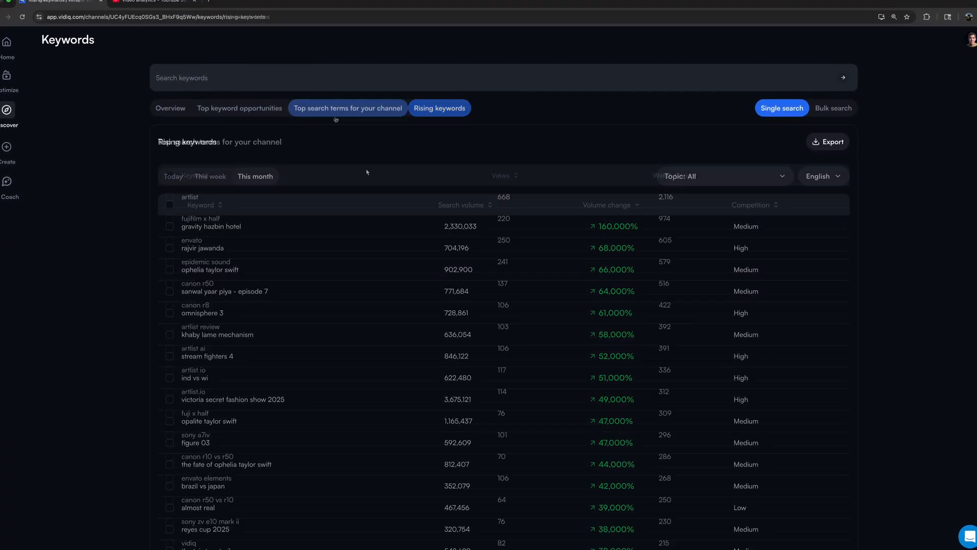
pyautogui.click(348, 107)
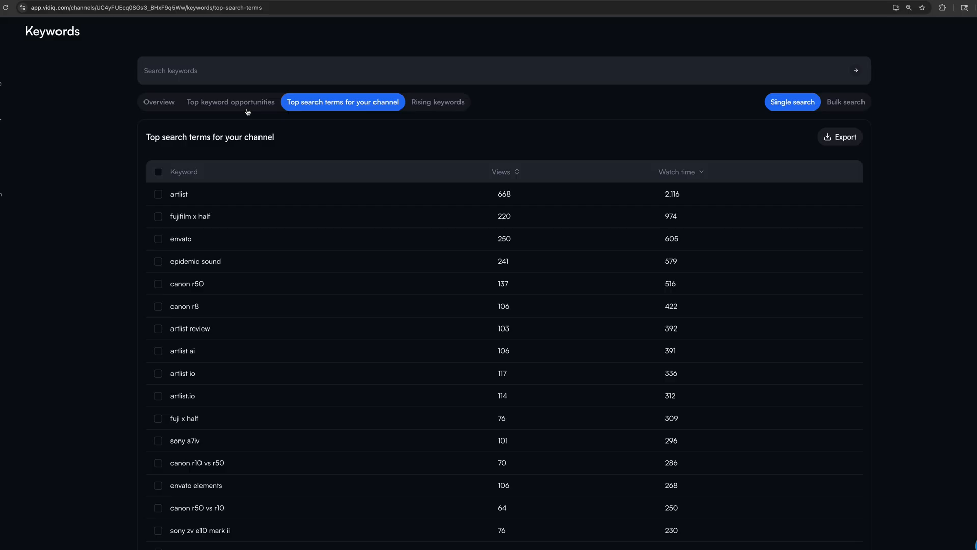
pyautogui.click(229, 101)
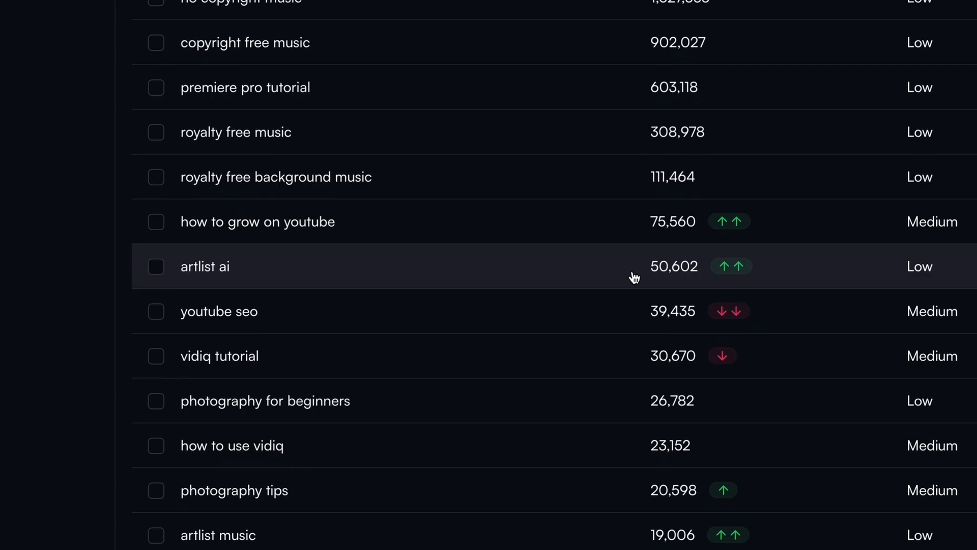
pyautogui.moveTo(746, 281)
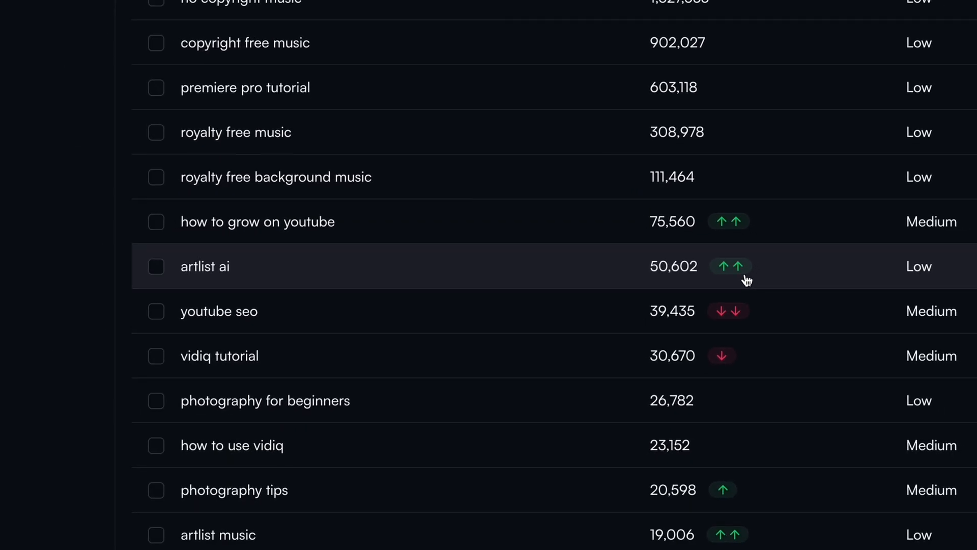
pyautogui.click(204, 265)
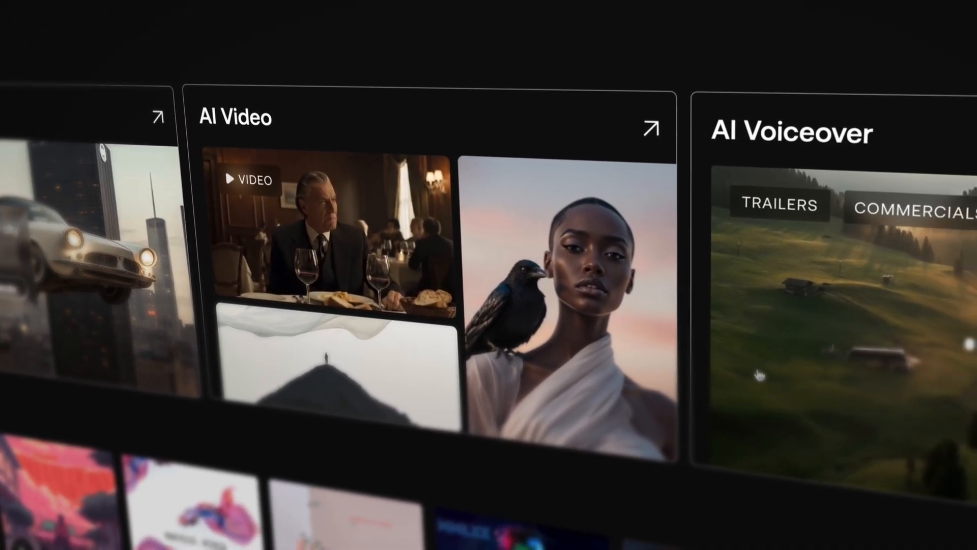
# Open Artlist's AI Voiceover generator and review its voices, accent and emotion options
pyautogui.click(404, 29)
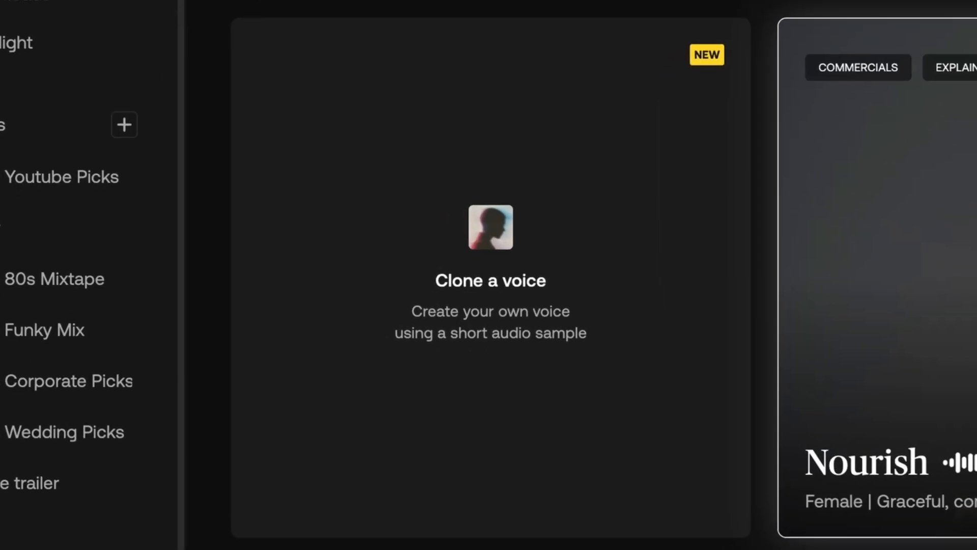
pyautogui.click(308, 85)
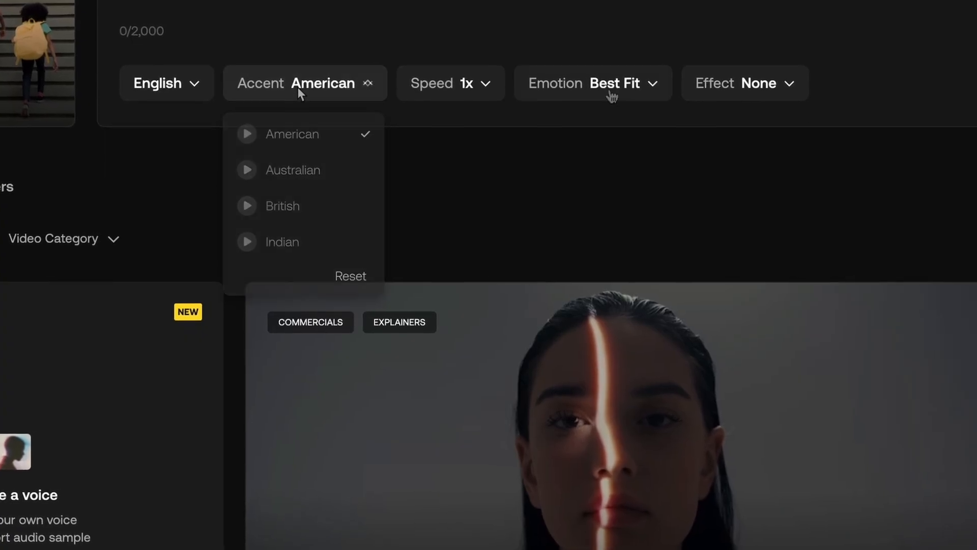
pyautogui.click(745, 82)
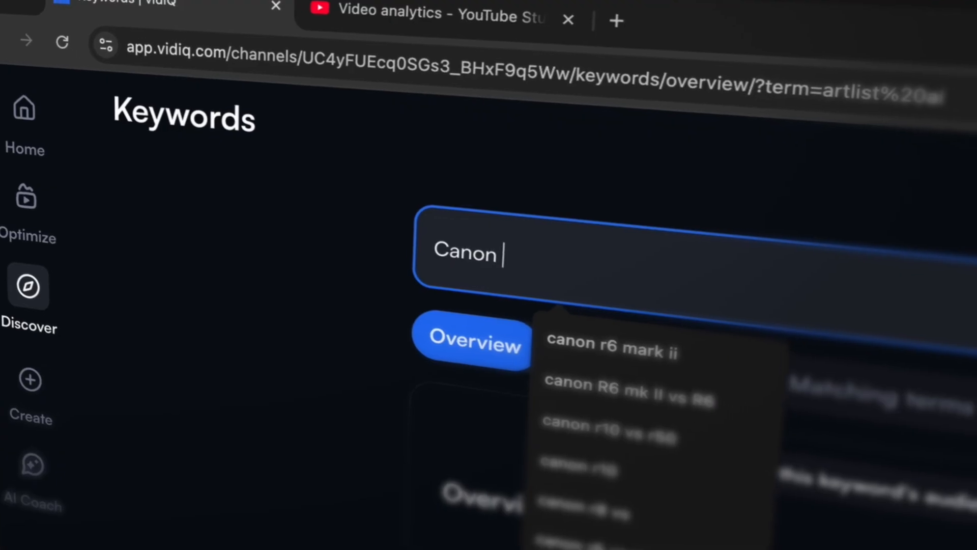
# Search 'canon r50v', list its related keywords, and open the overview for 'canon r50'
pyautogui.write('canon r50v')
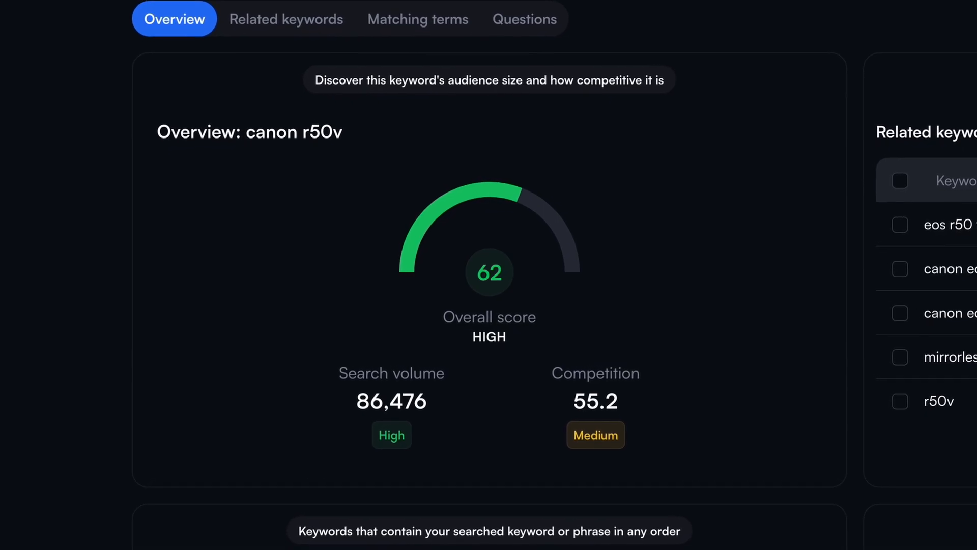
pyautogui.click(226, 109)
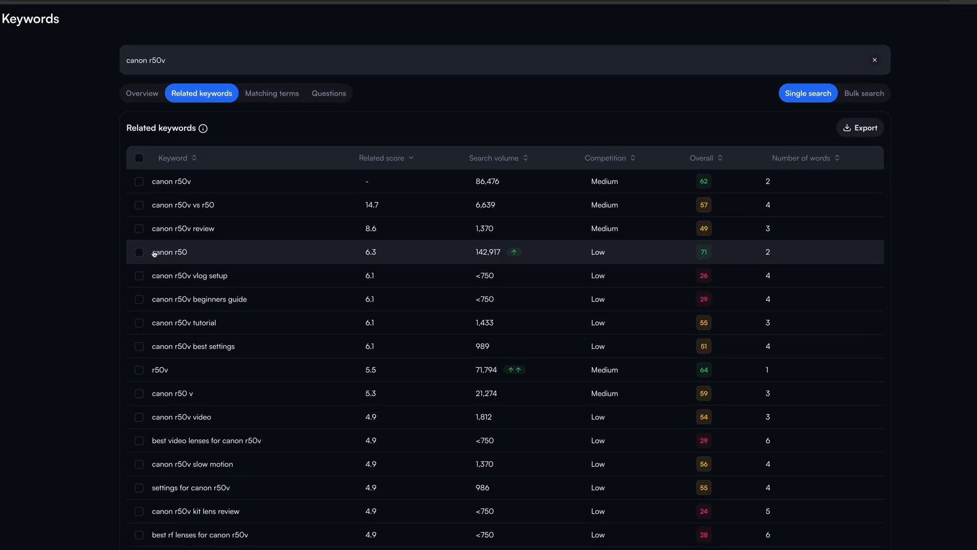
pyautogui.click(169, 251)
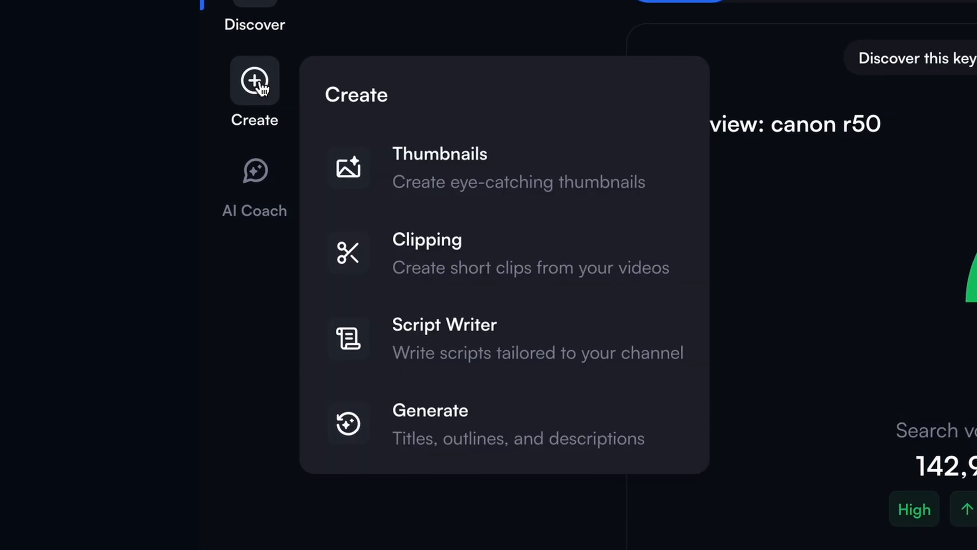
# Open the Thumbnails creator from the Create menu and browse the generated thumbnail variations
pyautogui.click(440, 153)
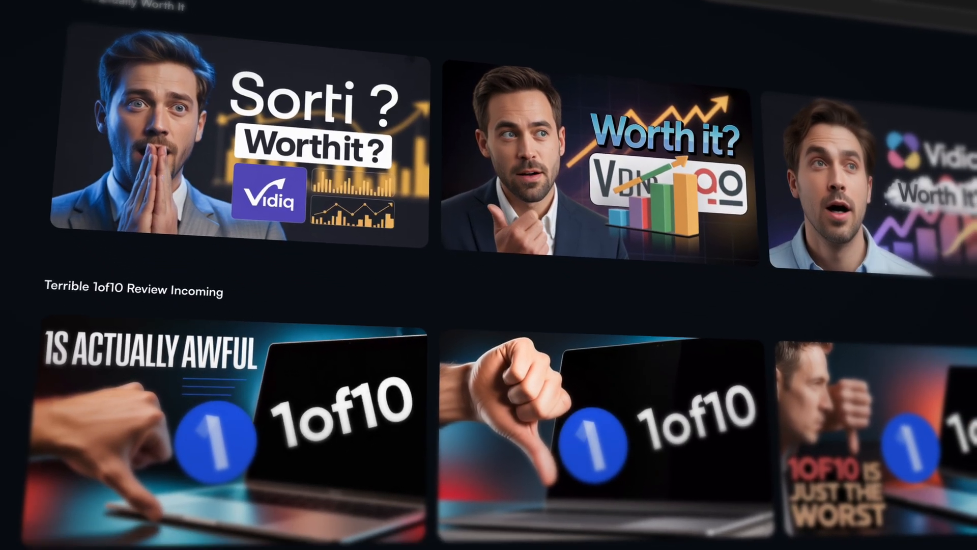
pyautogui.scroll(-3)
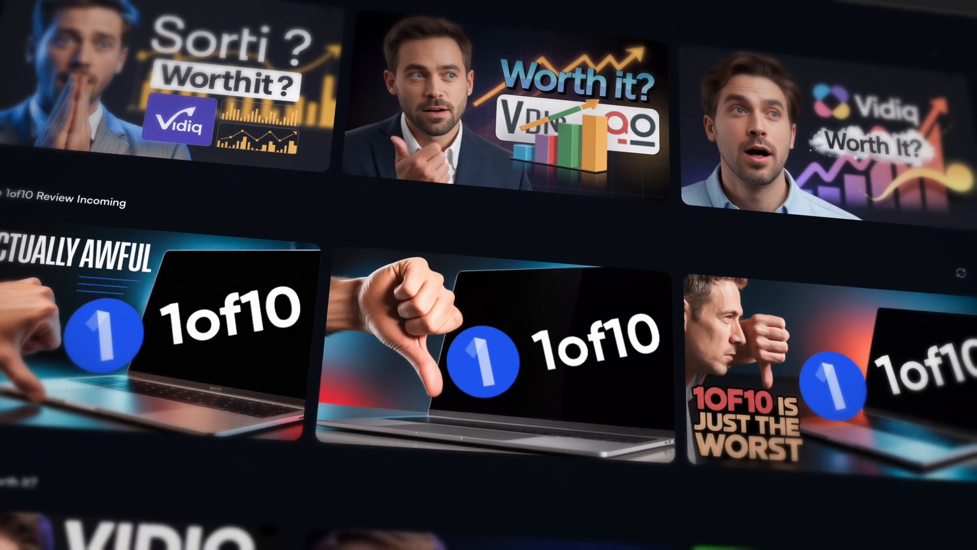
pyautogui.scroll(-3)
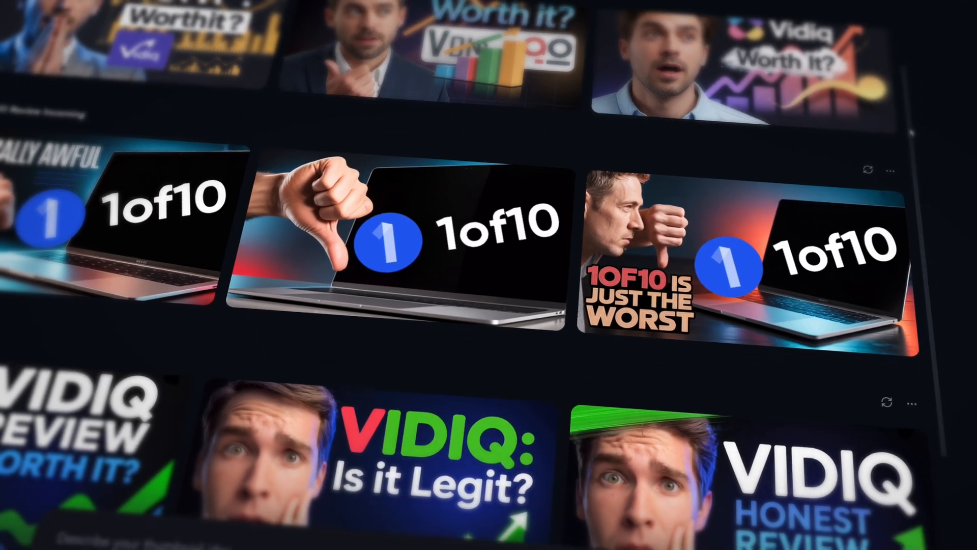
pyautogui.scroll(-3)
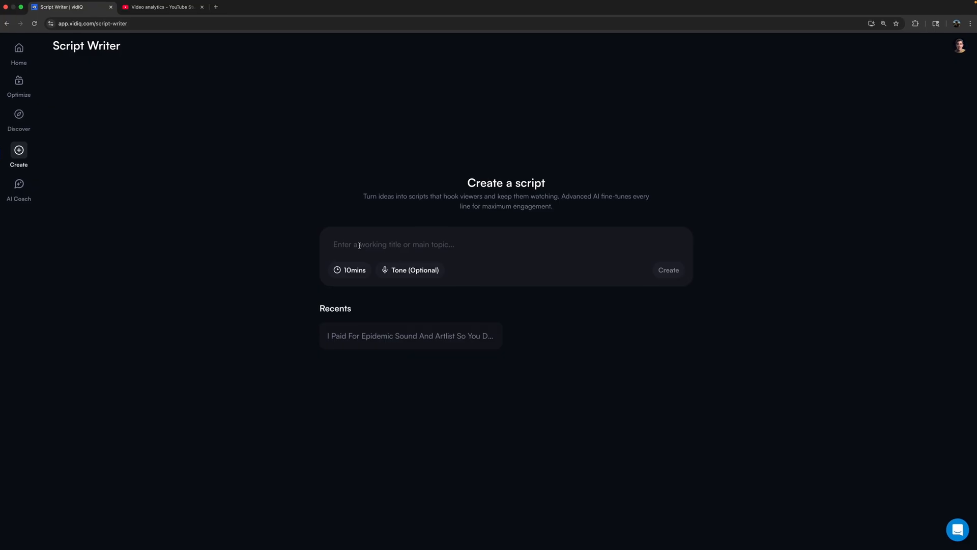
# Go to Clipping, select the FujiFilm X Half video card and play its top-scoring clip
pyautogui.click(409, 335)
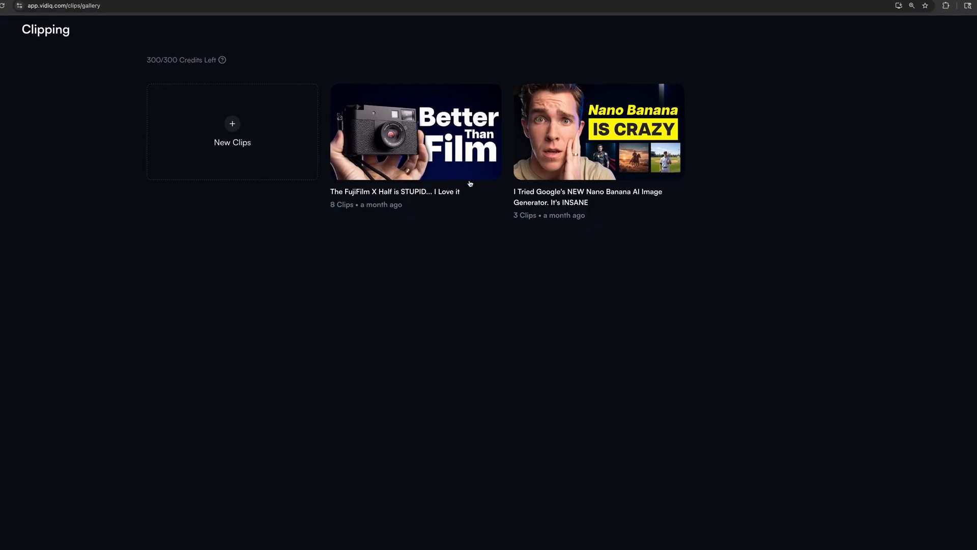
pyautogui.click(415, 131)
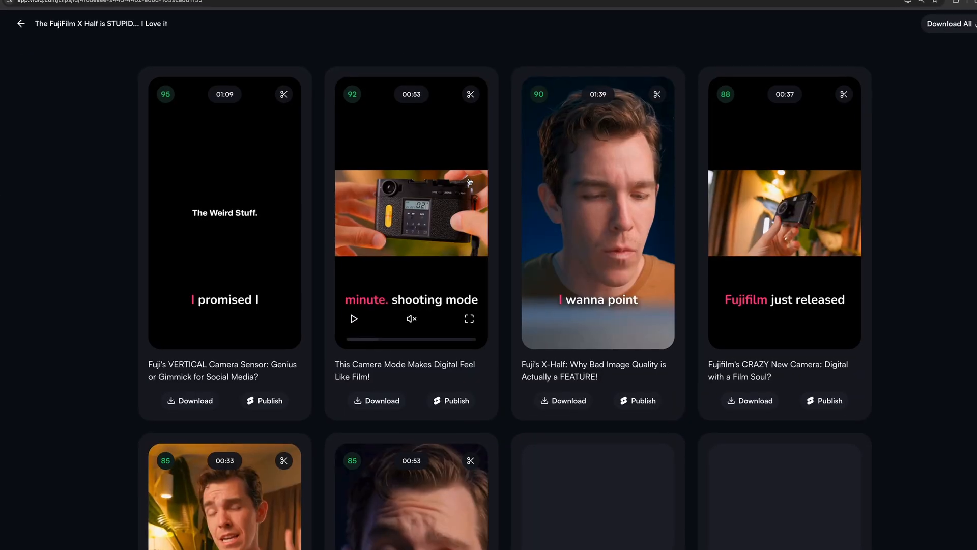
pyautogui.click(224, 212)
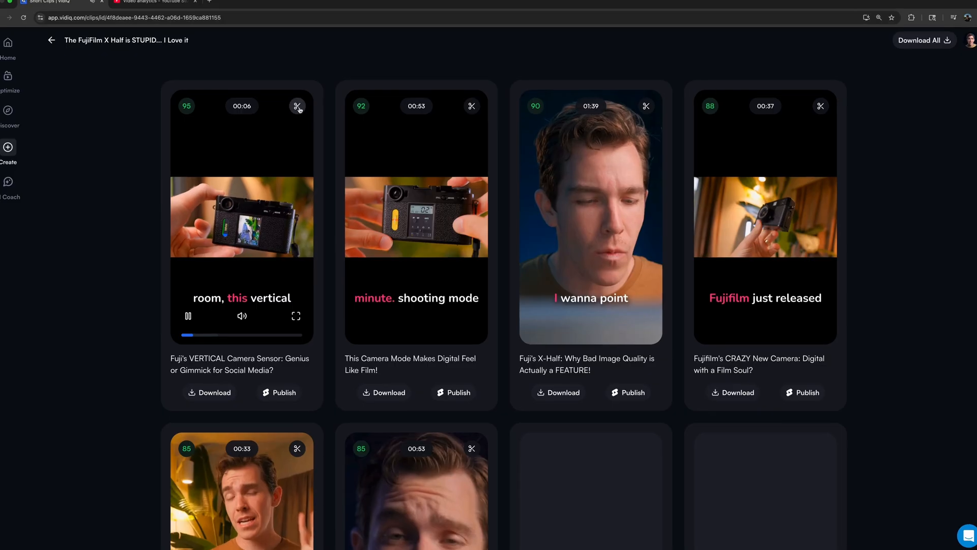
pyautogui.click(297, 106)
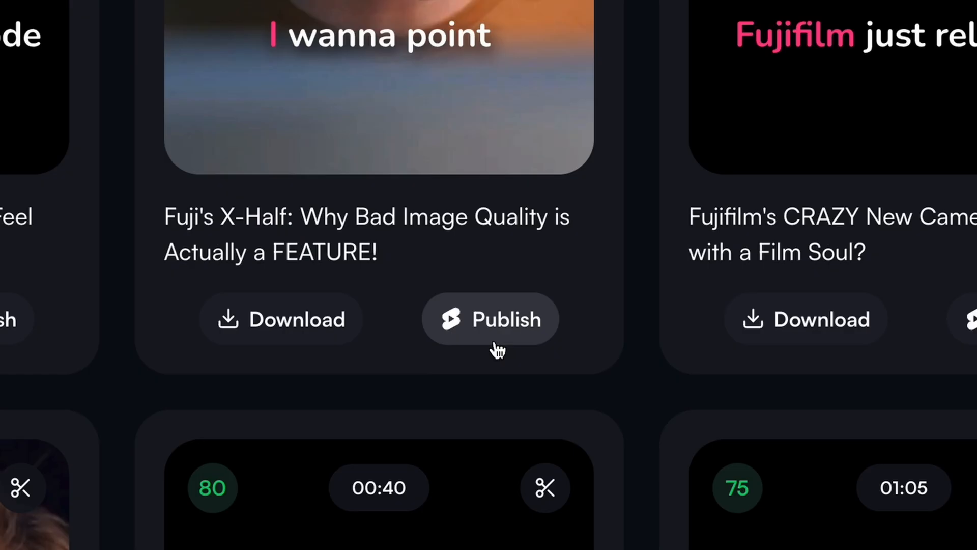
pyautogui.moveTo(490, 319)
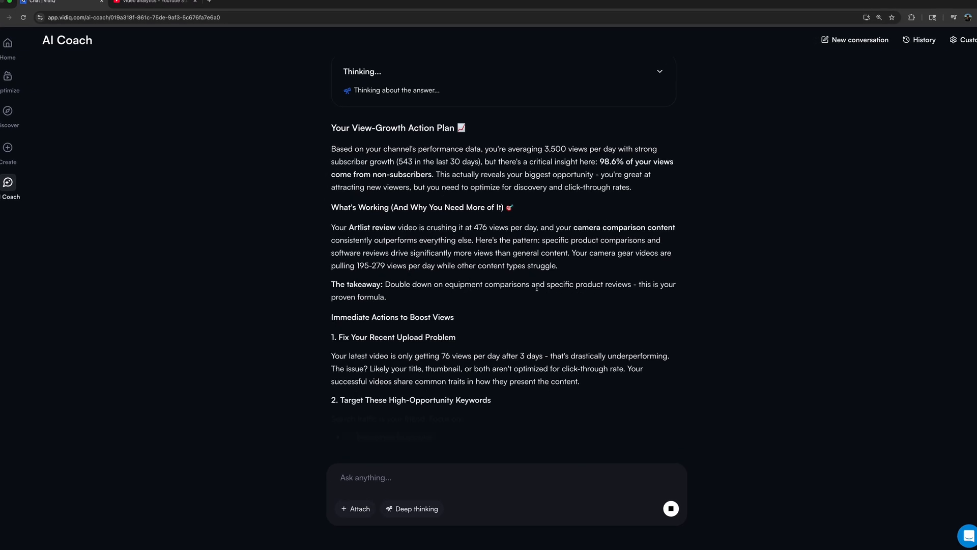
# Scroll through the AI Coach's generated view-growth action plan
pyautogui.scroll(-3)
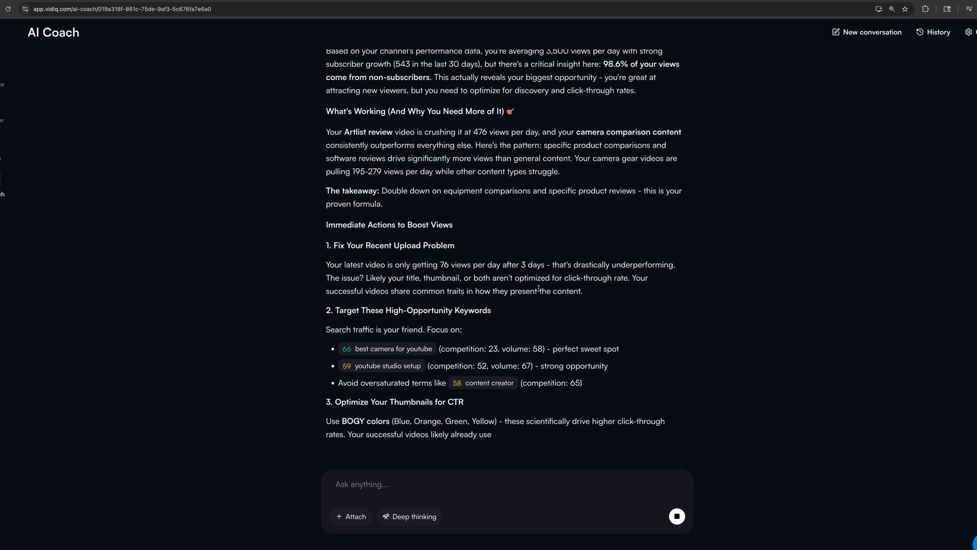
pyautogui.scroll(-3)
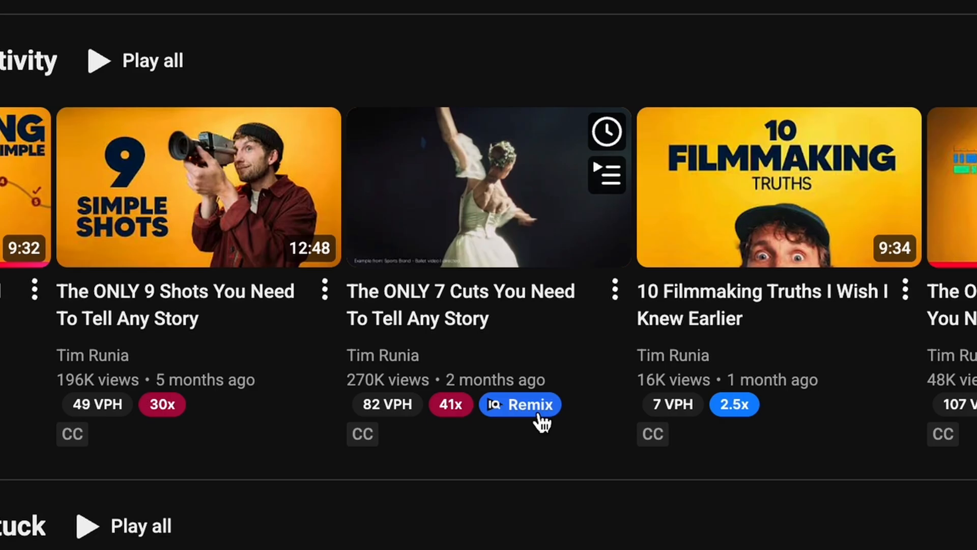
# Remix the 7 Cuts video idea, then bring up vidIQ's Trending Videos panel on the channel page
pyautogui.click(521, 404)
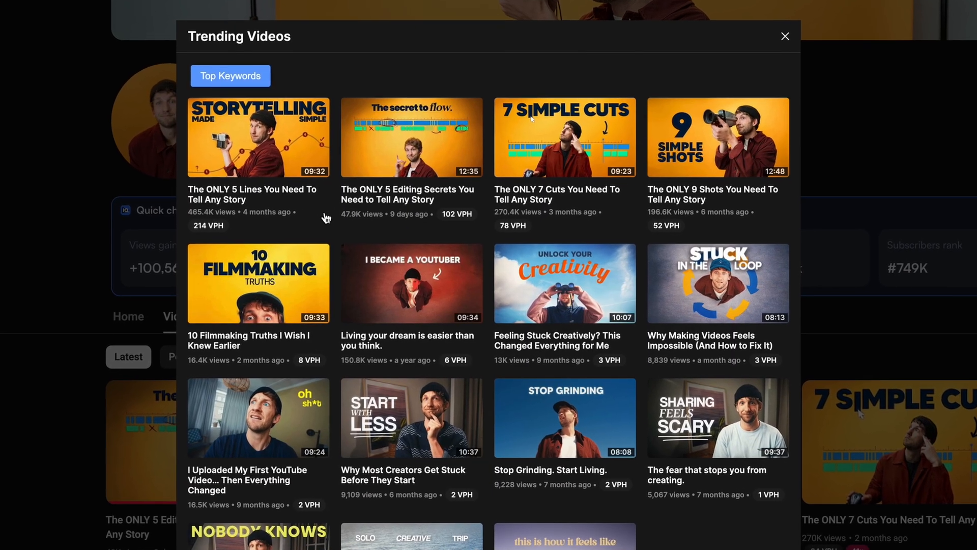
pyautogui.click(785, 37)
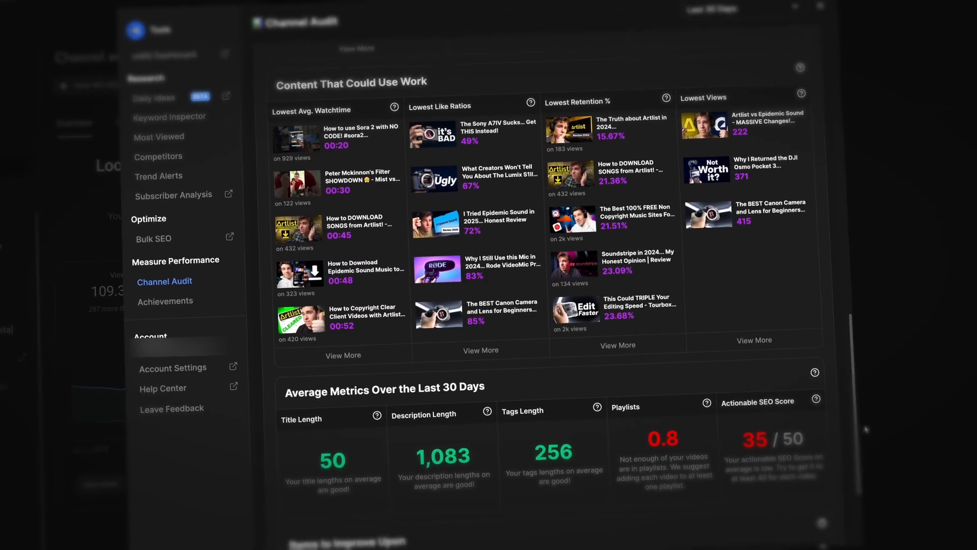
# Scroll the Channel Audit to Content That Could Use Work, then go to YouTube Studio's Create menu
pyautogui.scroll(-3)
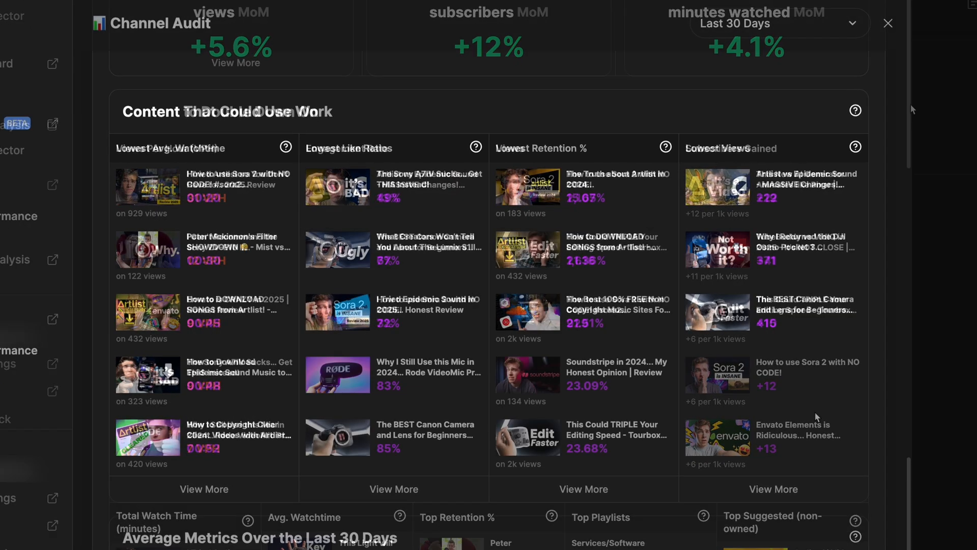
pyautogui.scroll(-3)
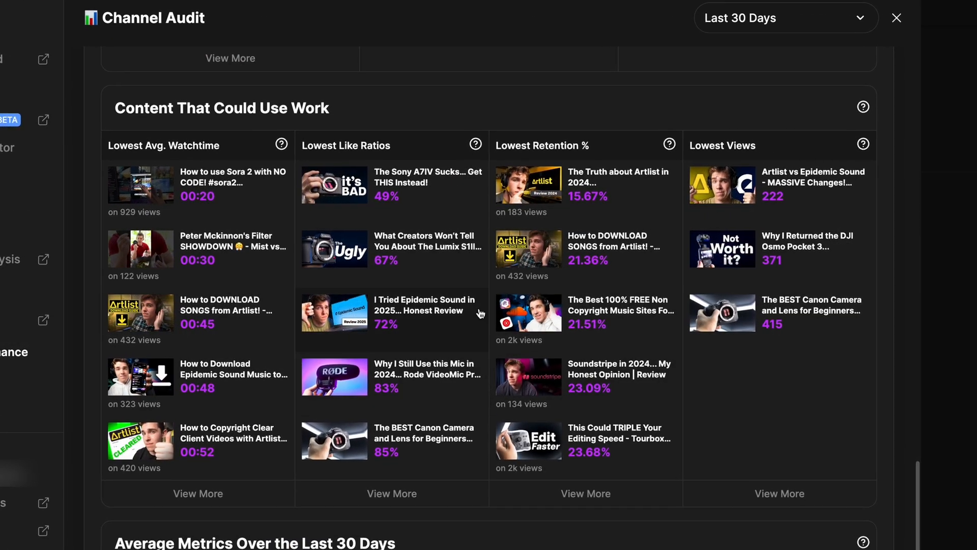
pyautogui.click(552, 94)
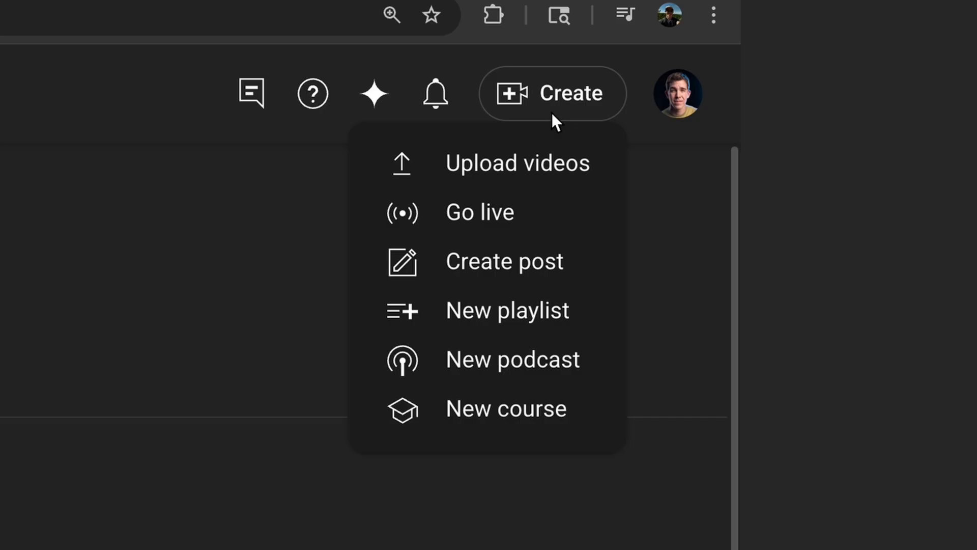
# Start a new video upload and scroll its details down to the vidIQ Thumbnail Builder
pyautogui.click(517, 162)
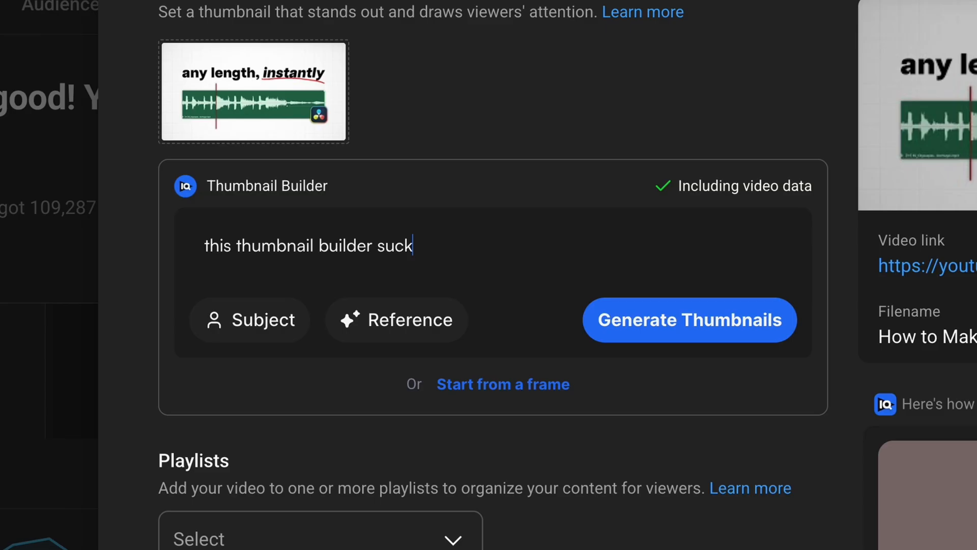
pyautogui.scroll(-3)
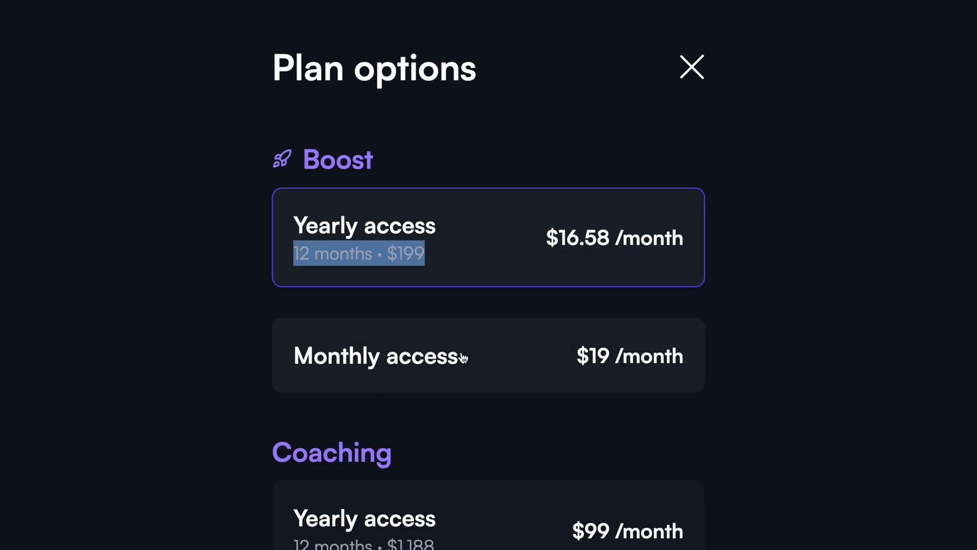
# Select Boost plan monthly access at $19 per month, then head to YouTube Studio analytics
pyautogui.click(488, 357)
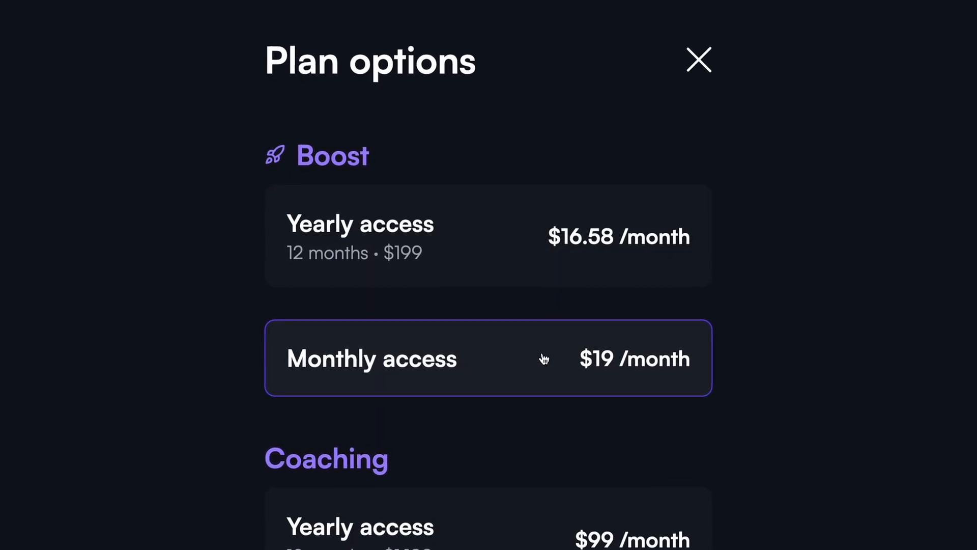
pyautogui.click(698, 60)
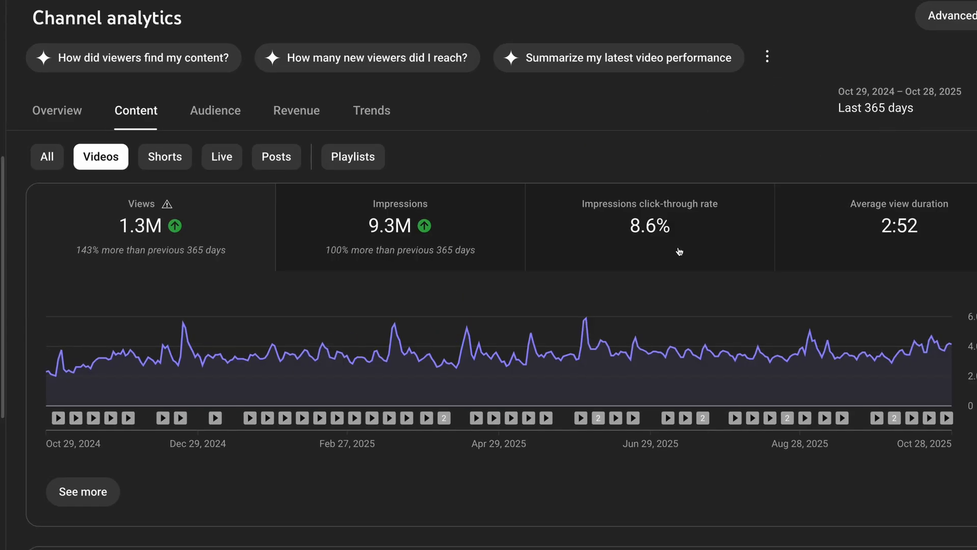
# Scroll the Content tab chart showing 1.3M views and 9.3M impressions over the last 365 days
pyautogui.scroll(-3)
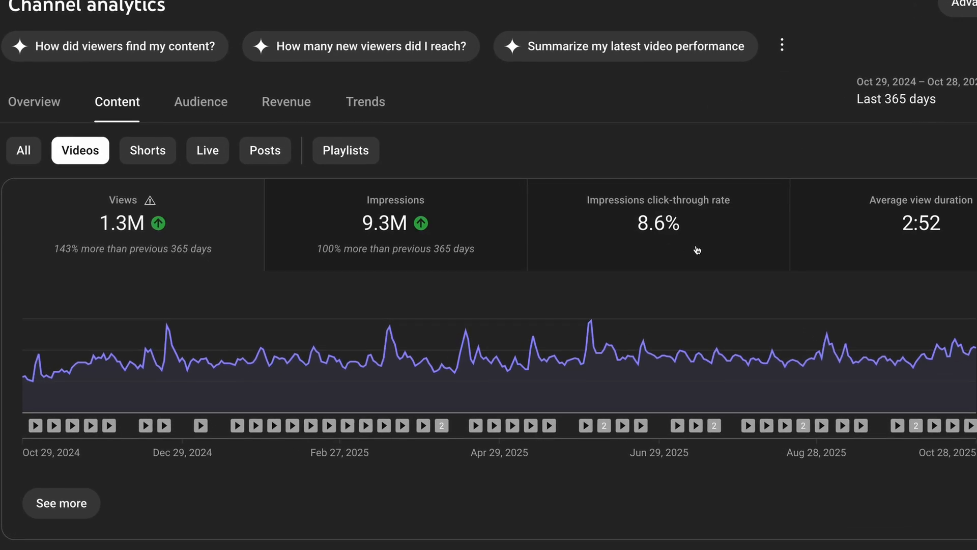